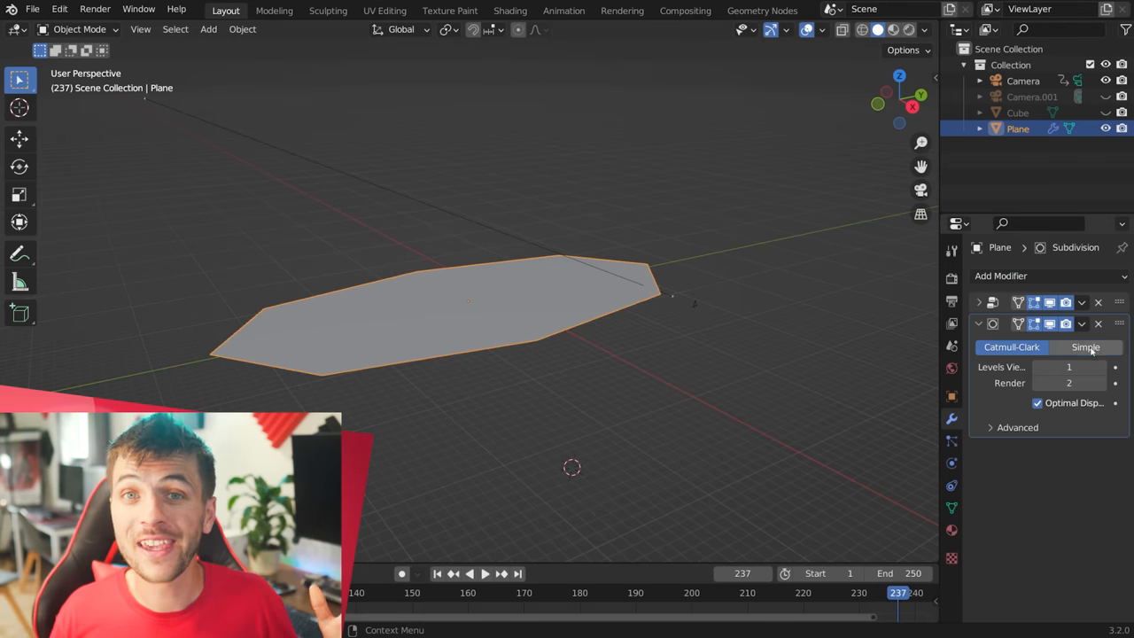
Switch the plane's Subdivision modifier from Catmull-Clark to Simple subdivision.
click(1085, 345)
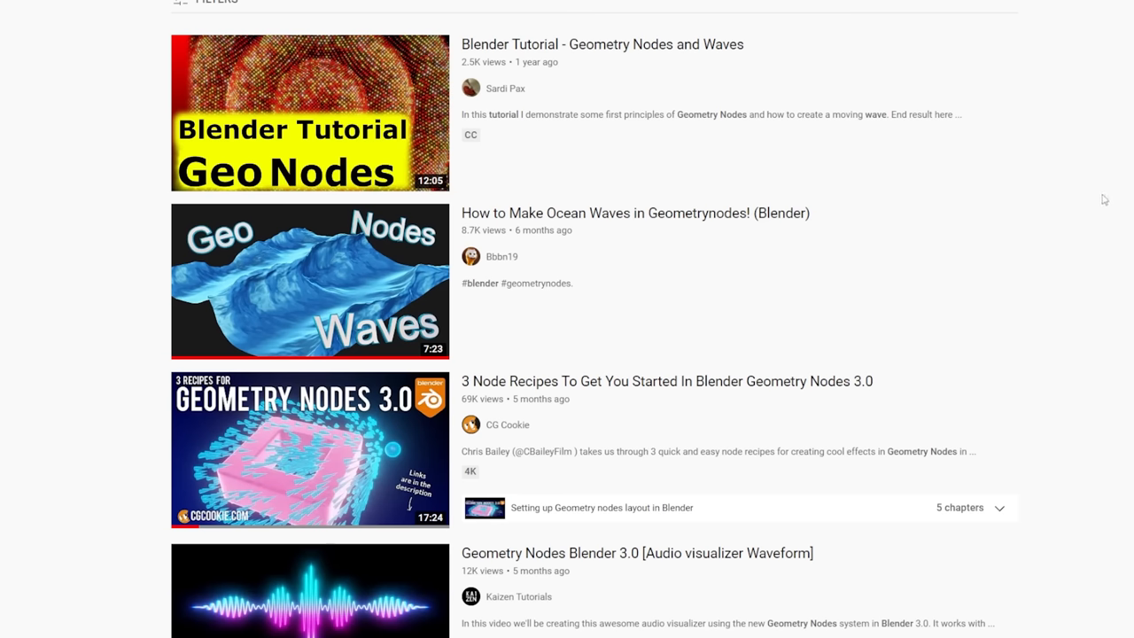
mouse_move(310, 282)
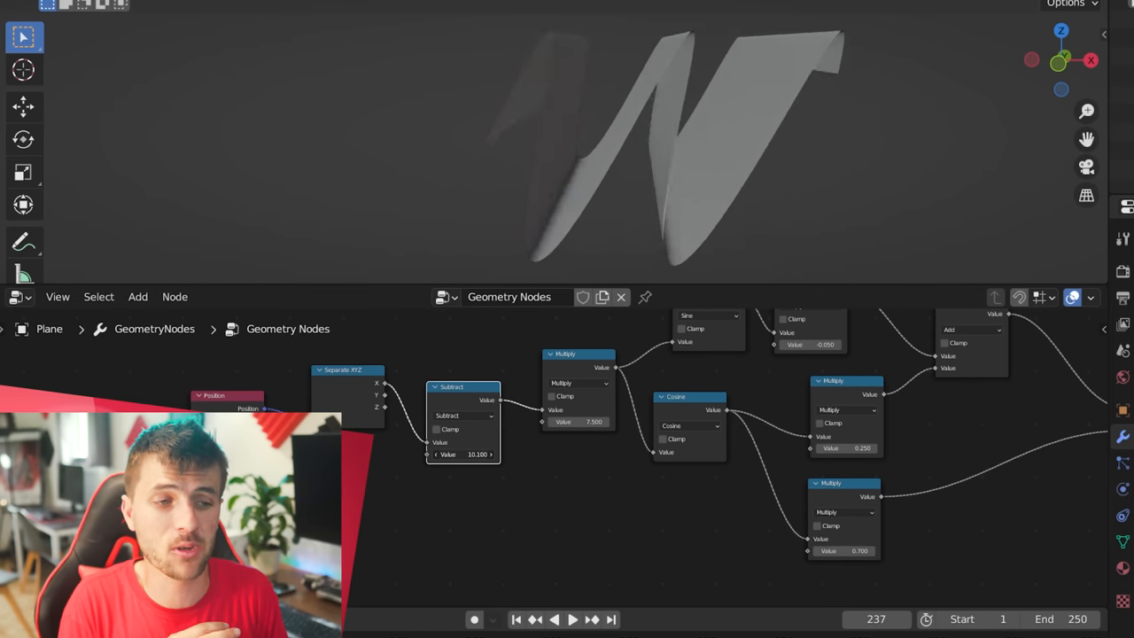
Wire position, sine, cosine and multiply math nodes so the plane bends into a wave.
click(573, 621)
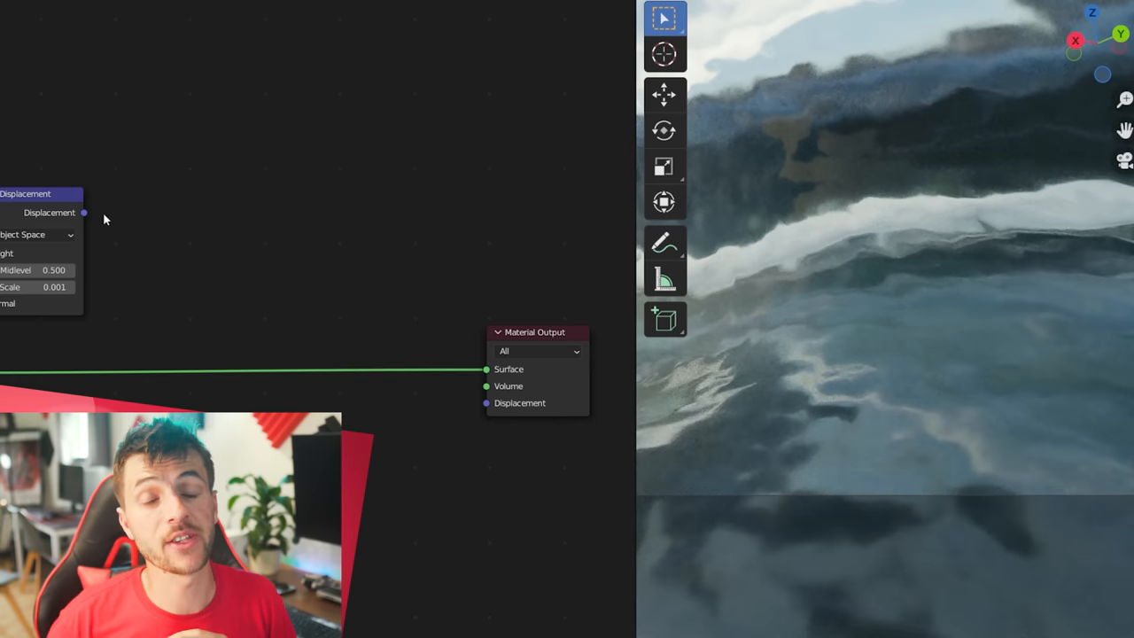
Connect the water shader's Displacement output into the Material Output displacement socket.
drag(83, 212, 486, 405)
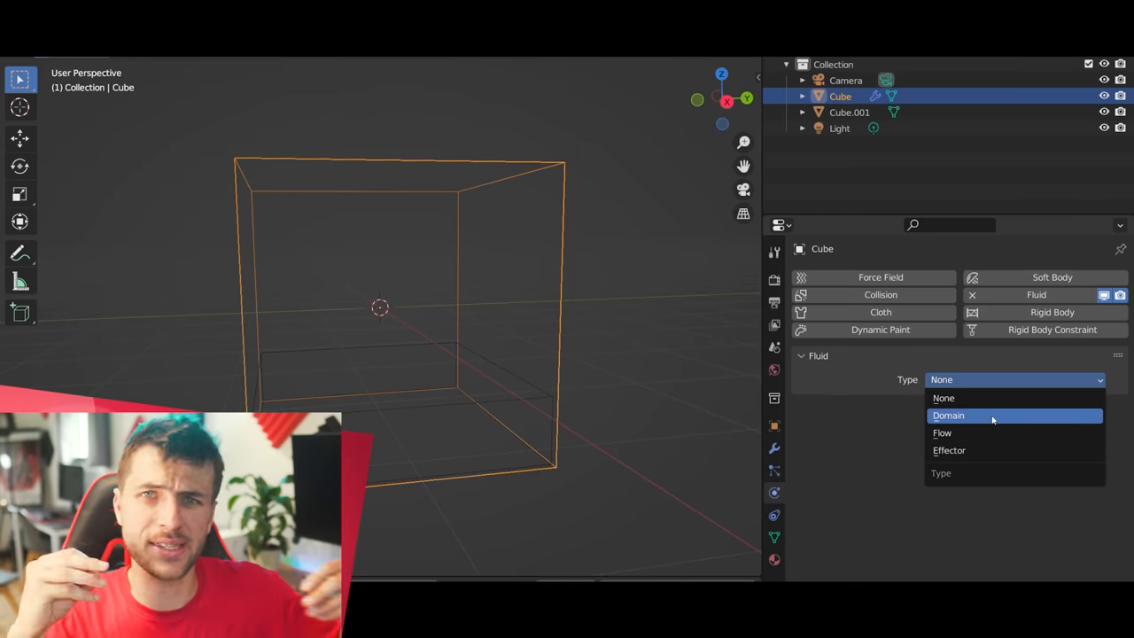
Make the cube a liquid fluid domain and Cube.002 a fluid effector.
click(948, 415)
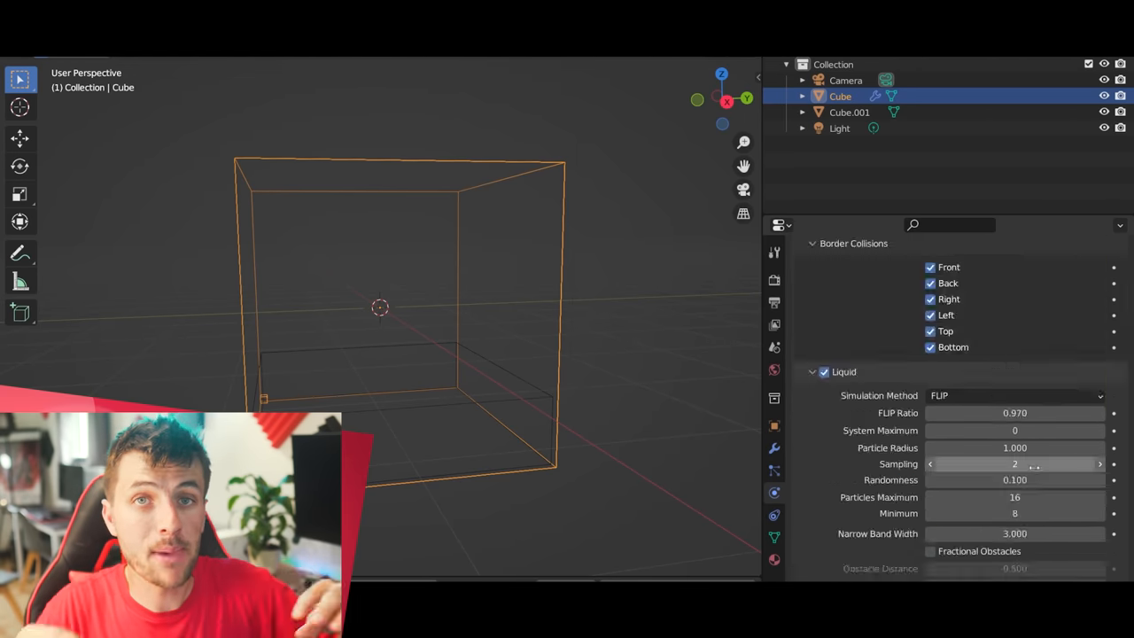
scroll(down, 3)
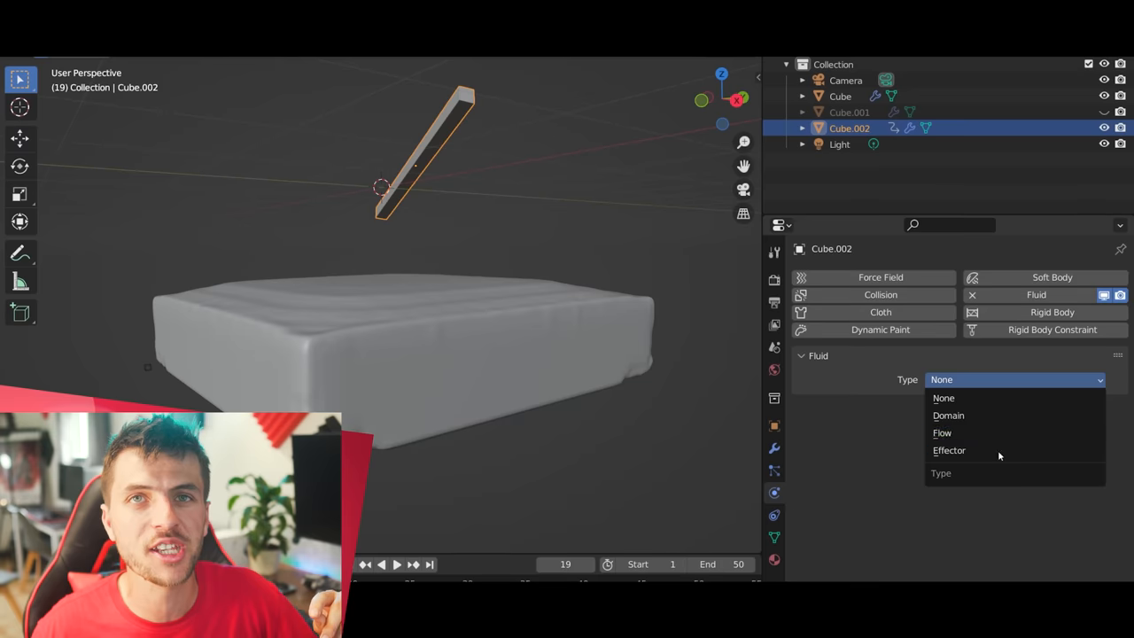
click(950, 451)
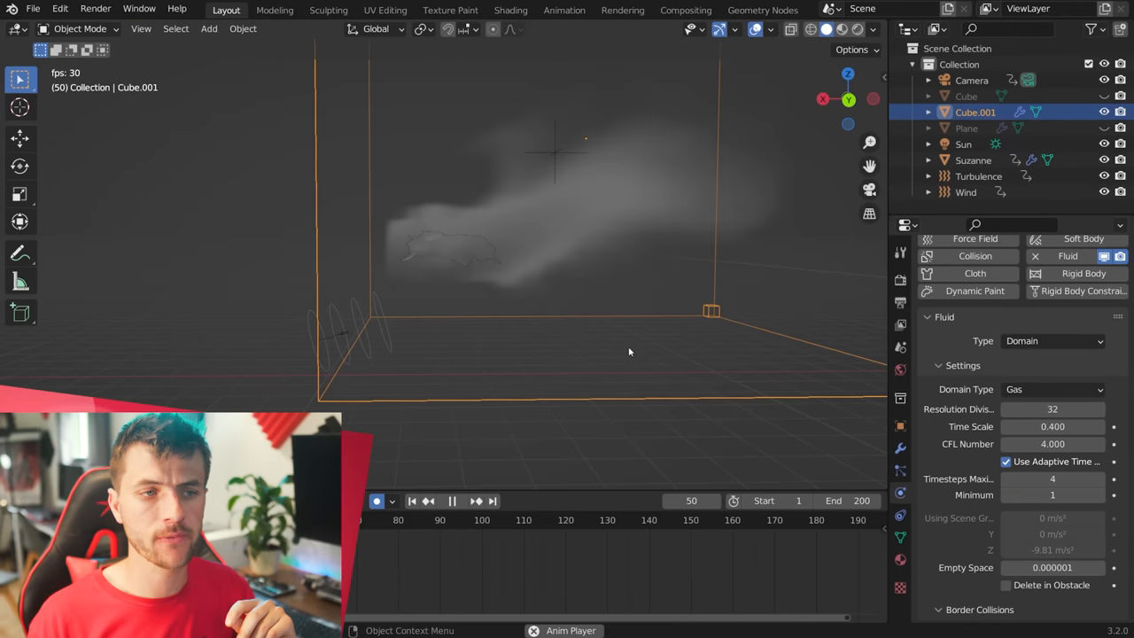
Select the Wind force field at strength 14 and play the smoke mist animation.
click(451, 500)
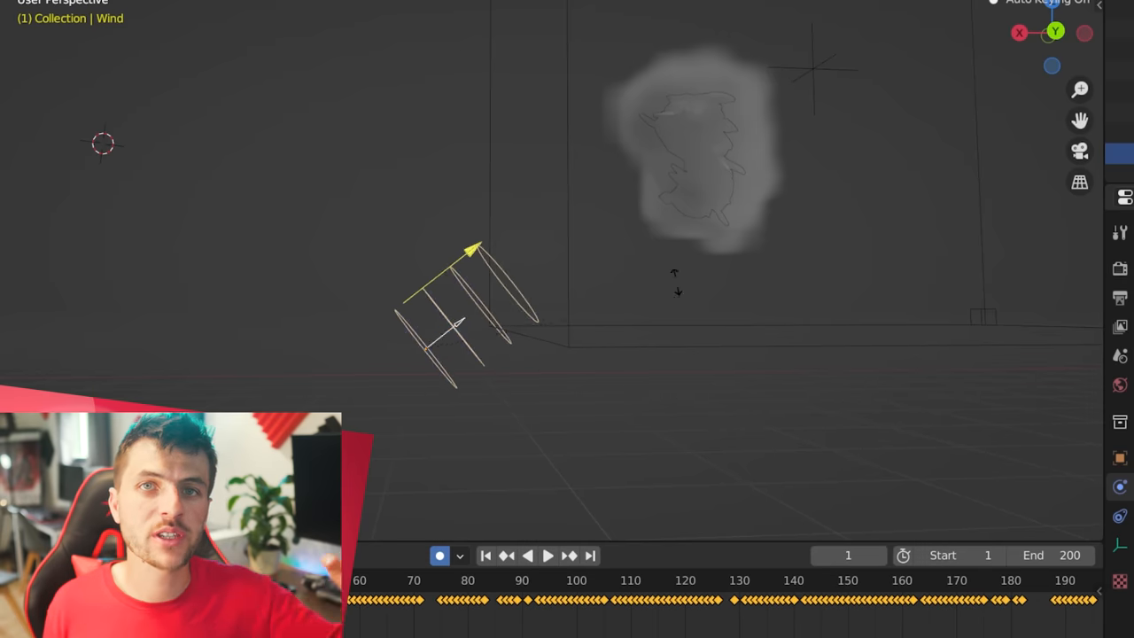
click(546, 557)
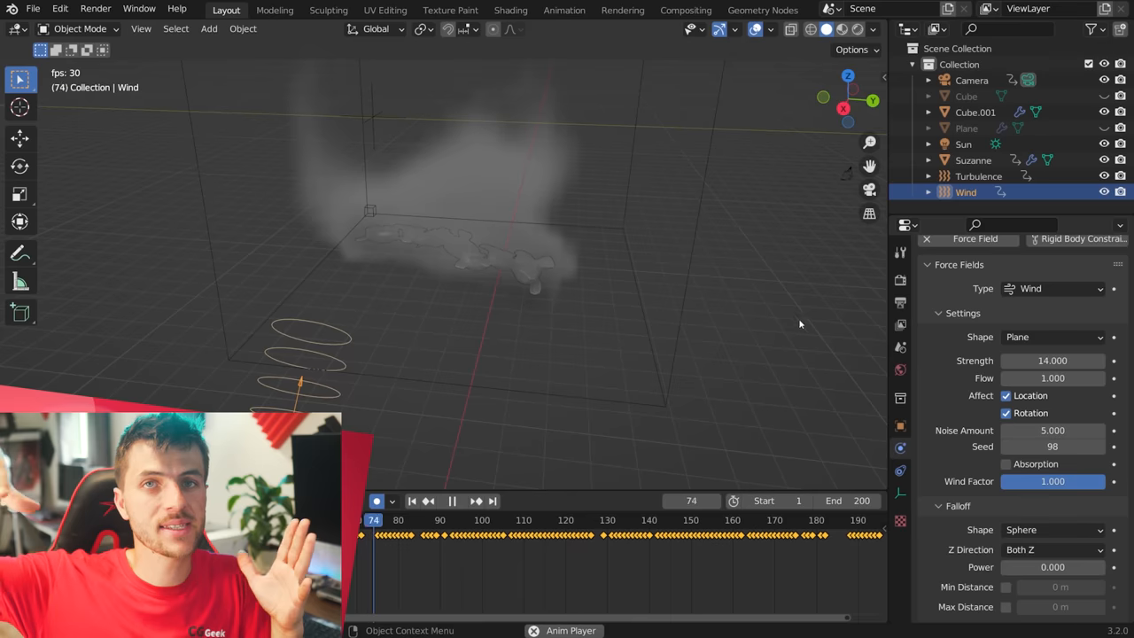
click(452, 500)
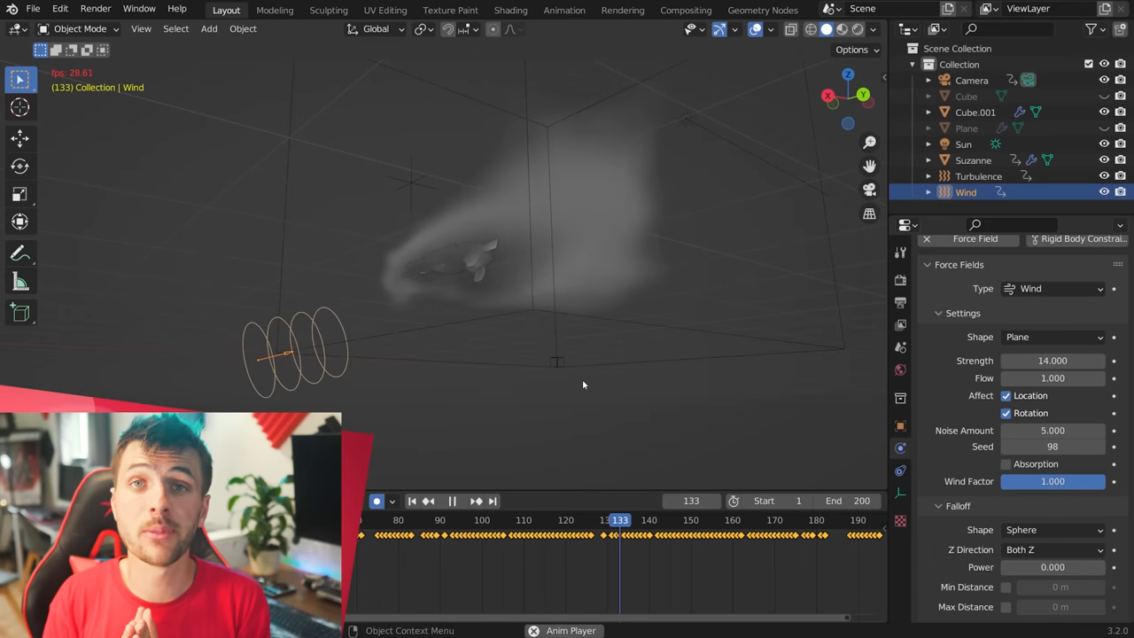